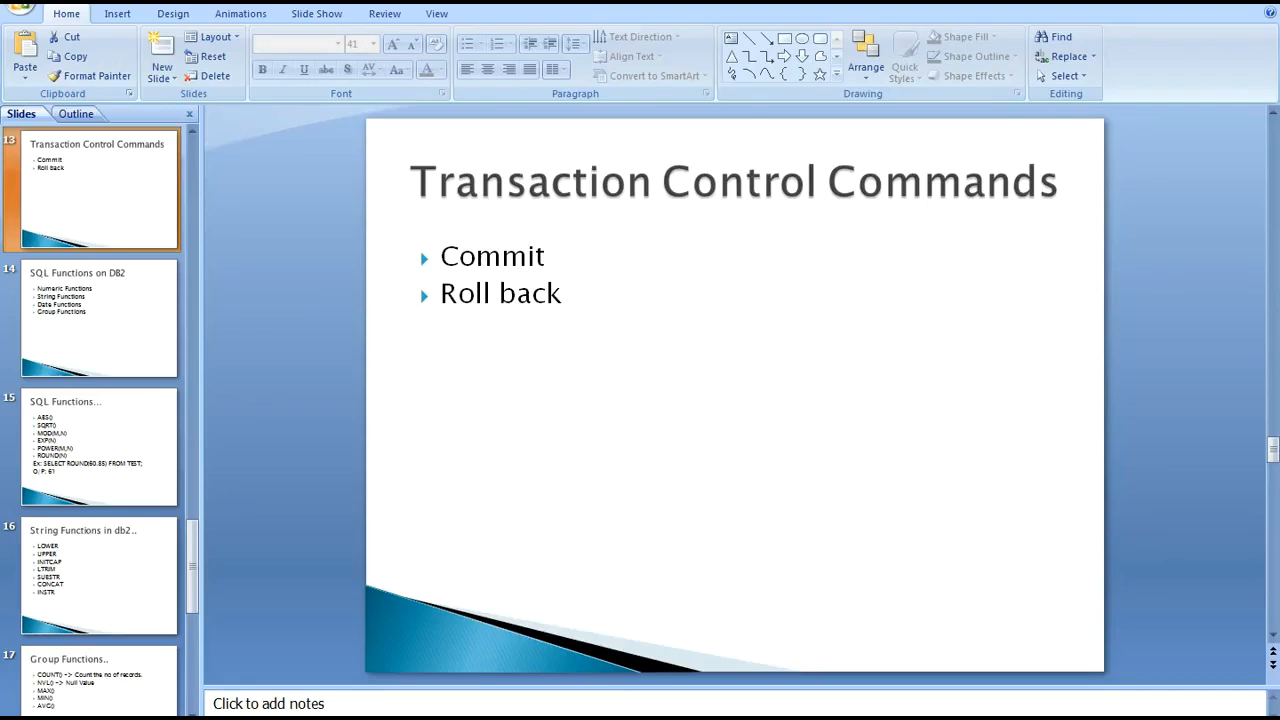
mouse_move(449, 401)
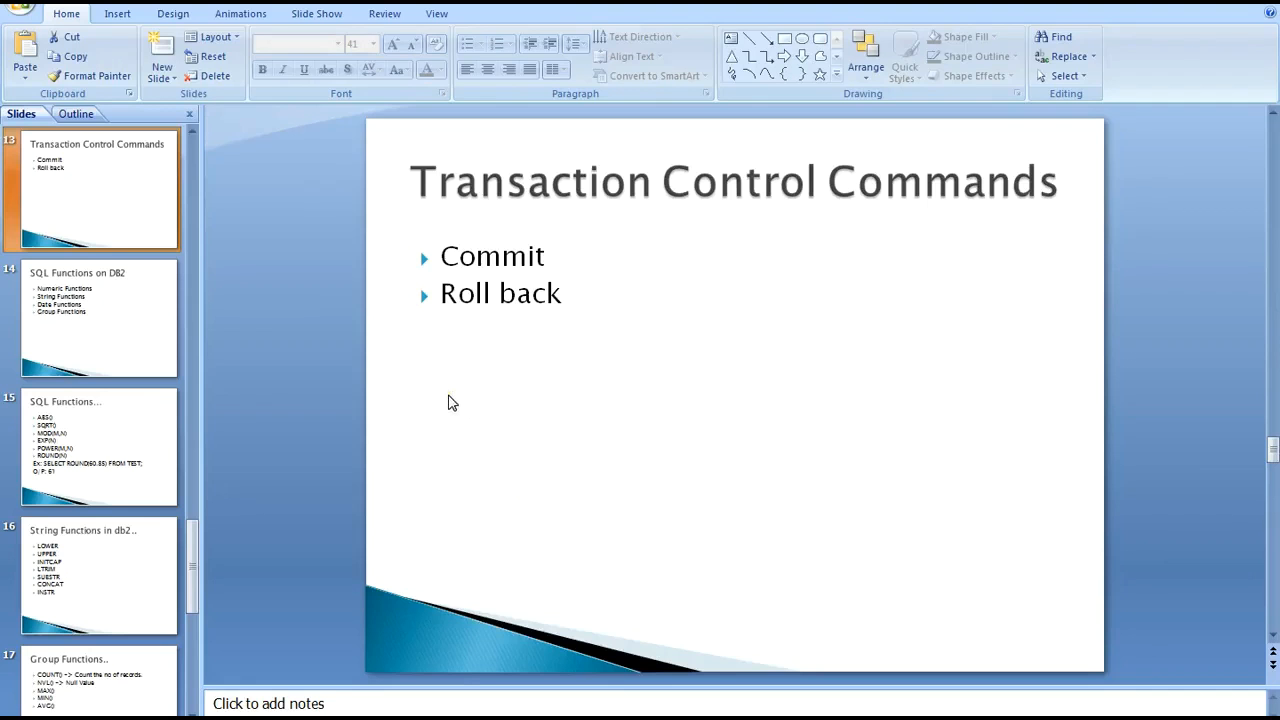